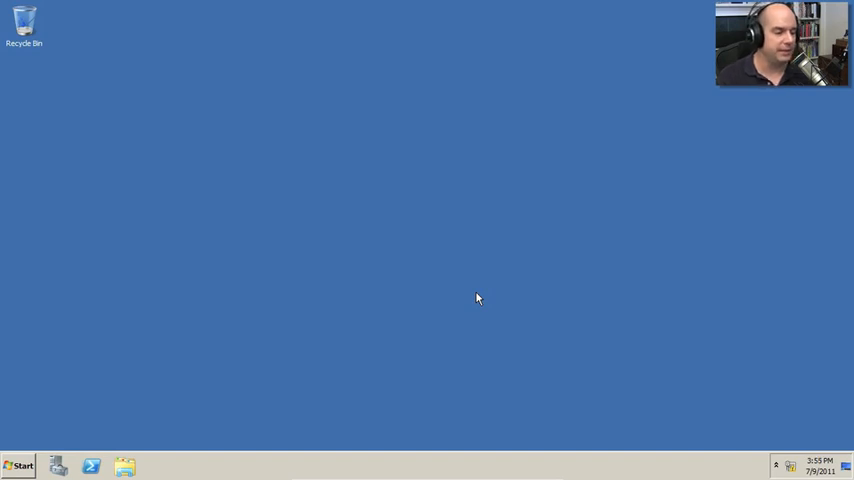
# Launch mmc.exe for an empty console and open its File menu.
pyautogui.click(22, 464)
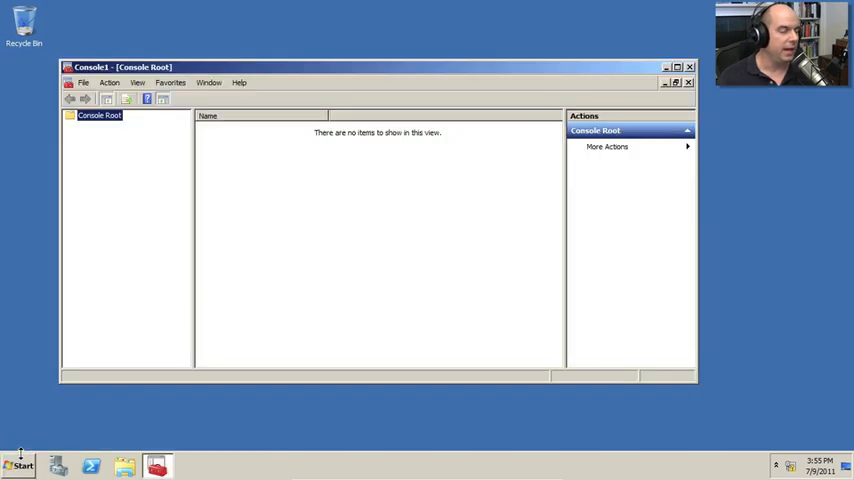
pyautogui.click(84, 78)
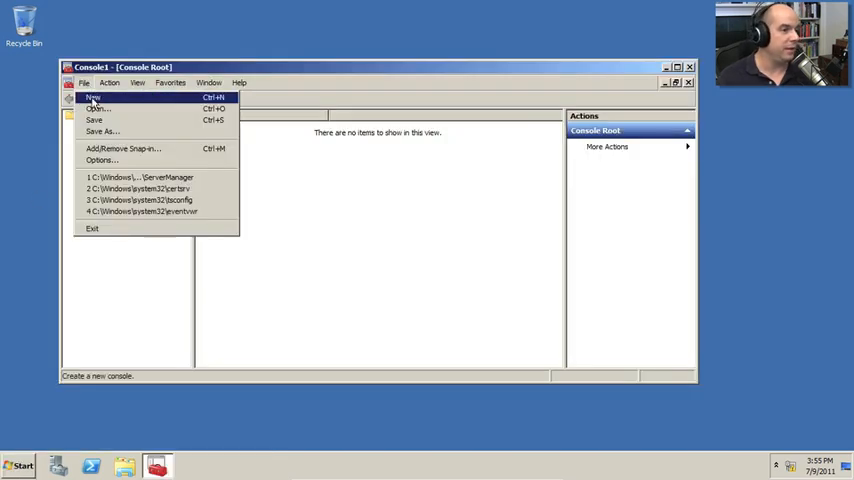
# Add Certificates (My user account) and Certification Authority (Local computer) snap-ins.
pyautogui.click(123, 148)
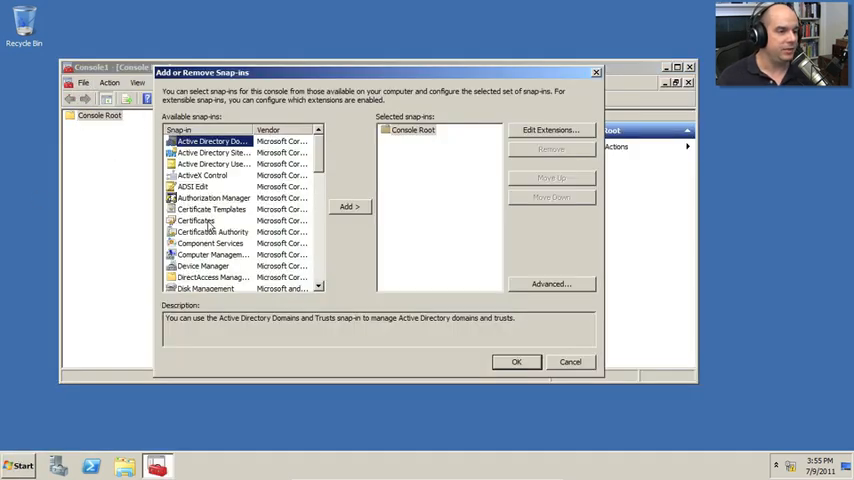
pyautogui.click(196, 220)
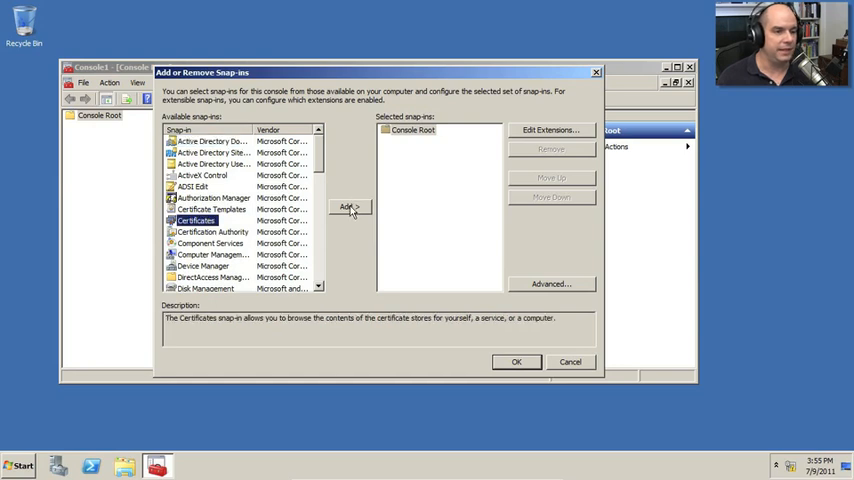
pyautogui.click(349, 207)
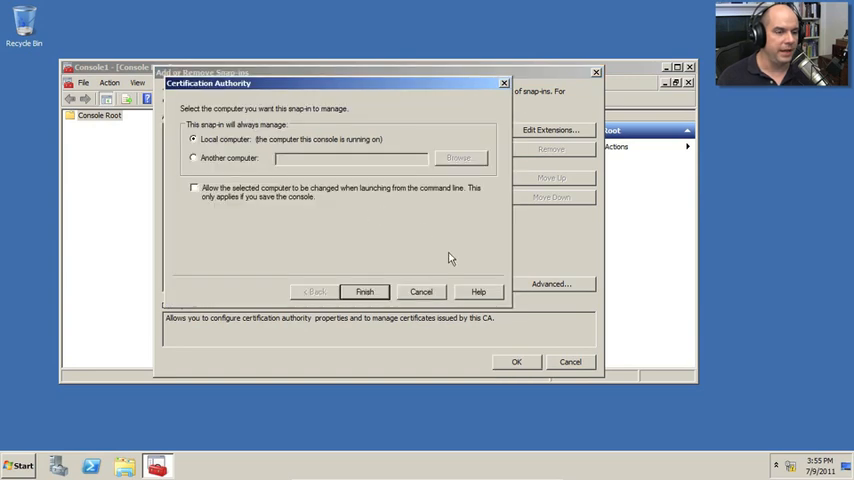
pyautogui.click(364, 291)
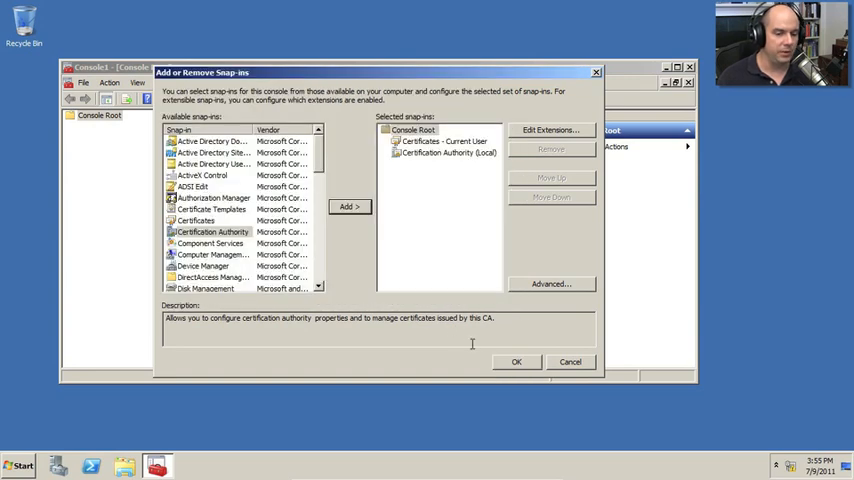
pyautogui.click(517, 361)
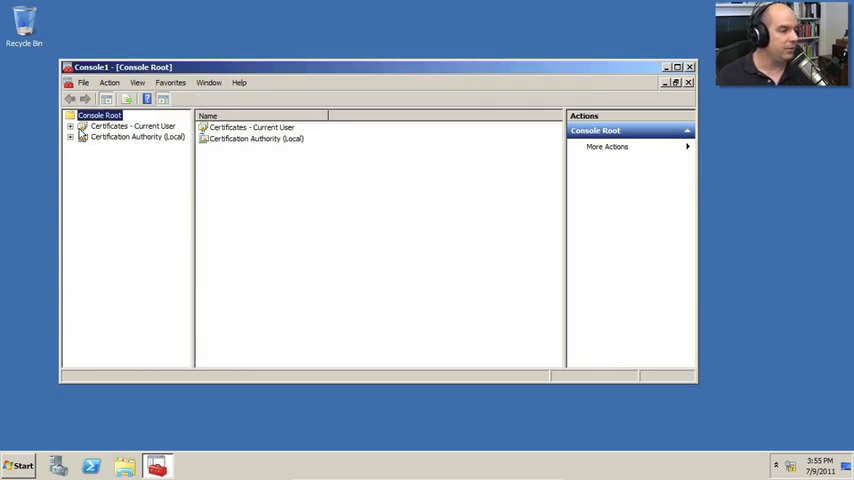
# Open Certificates - Current User > Personal and show its More Actions menu.
pyautogui.click(75, 127)
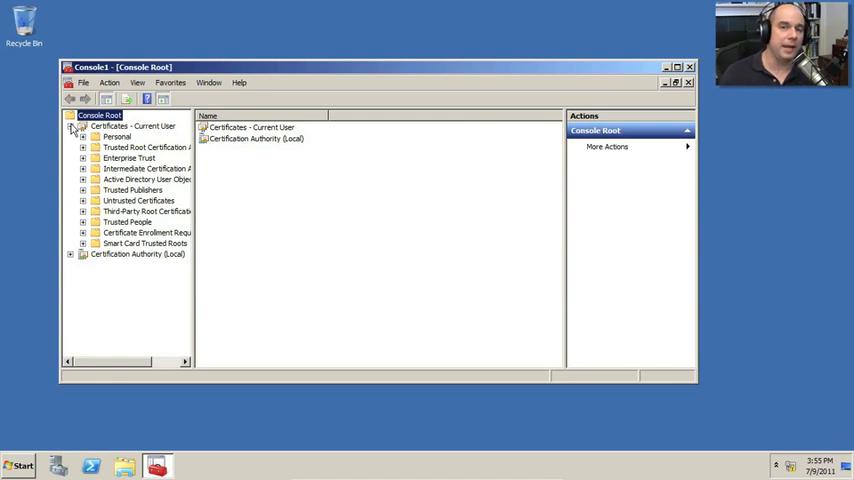
pyautogui.click(81, 142)
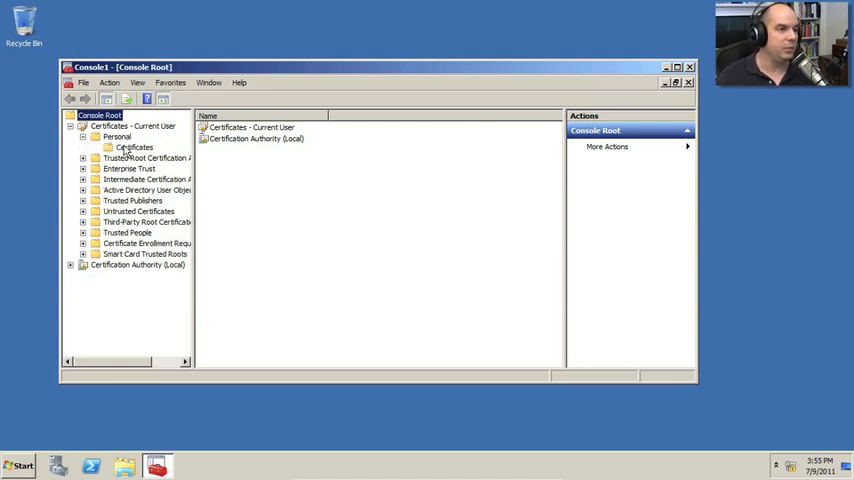
pyautogui.click(109, 142)
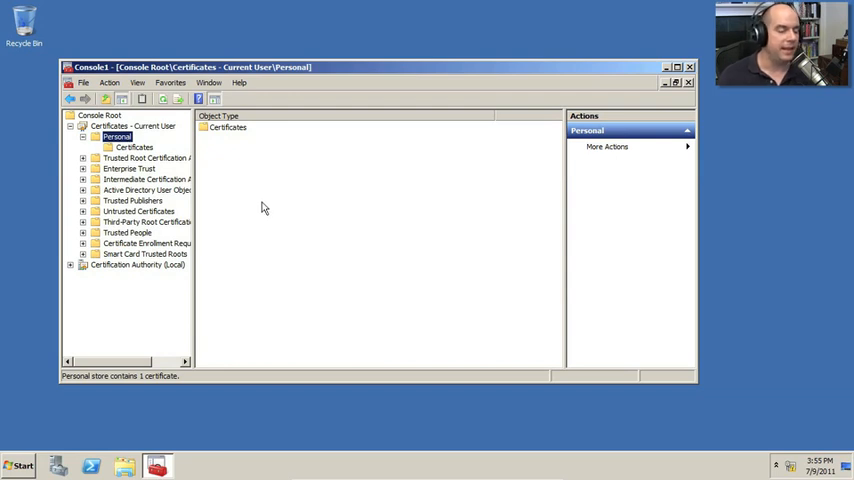
pyautogui.click(607, 147)
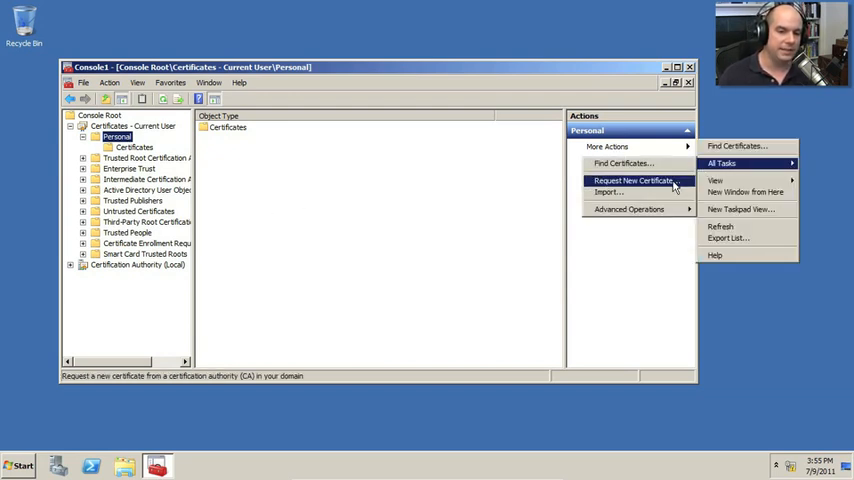
# Enroll for a Key Recovery Agent certificate via Active Directory Enrollment Policy.
pyautogui.click(633, 181)
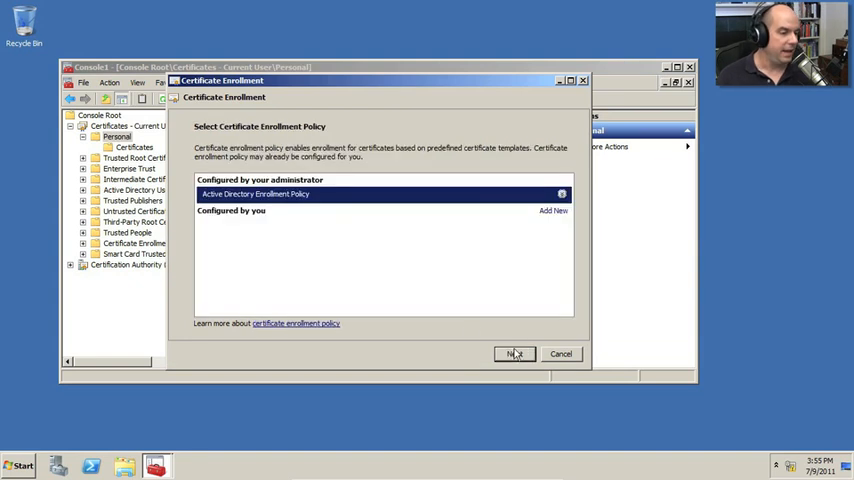
pyautogui.click(513, 354)
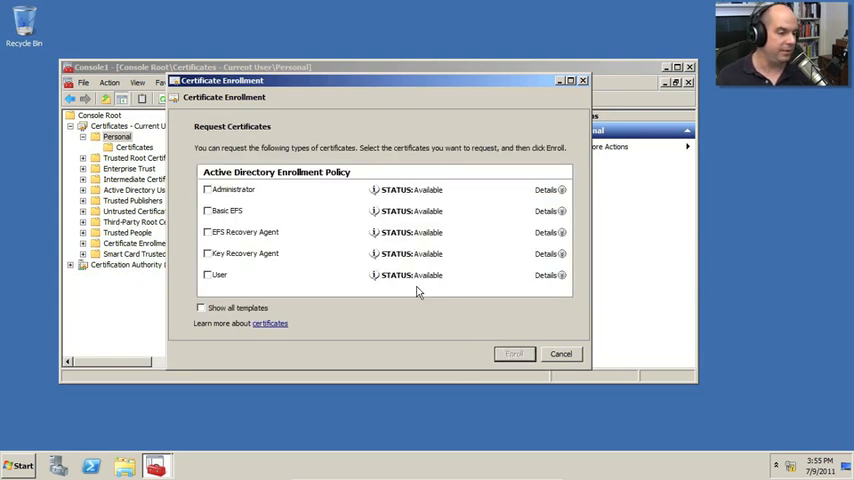
pyautogui.click(206, 253)
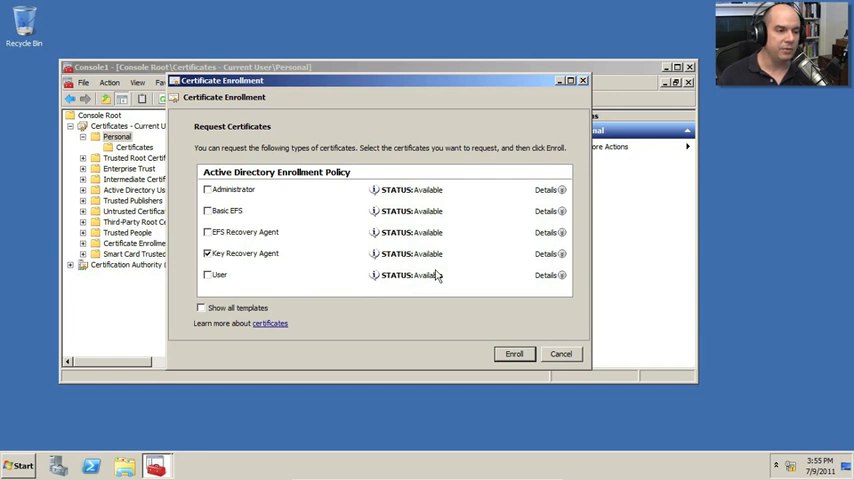
pyautogui.moveTo(268, 240)
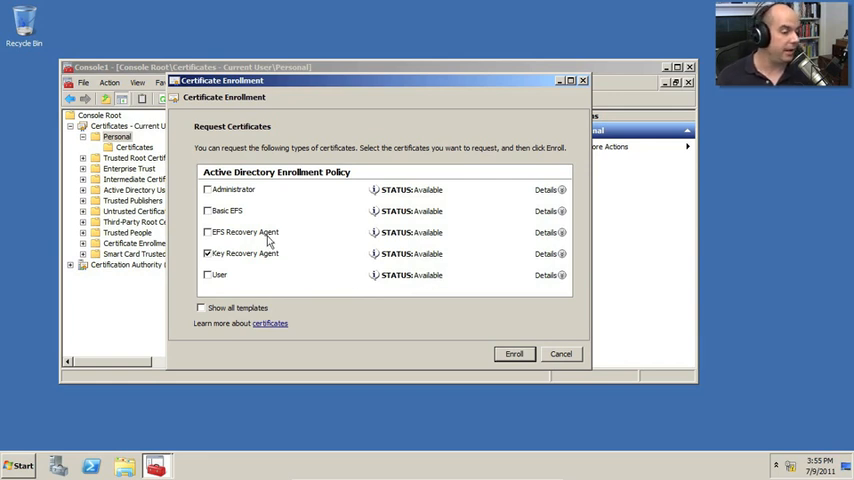
pyautogui.moveTo(227, 290)
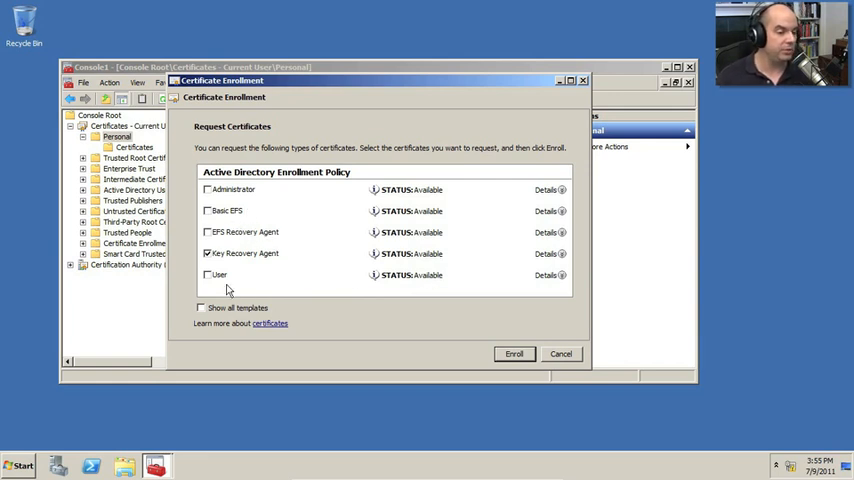
pyautogui.moveTo(281, 212)
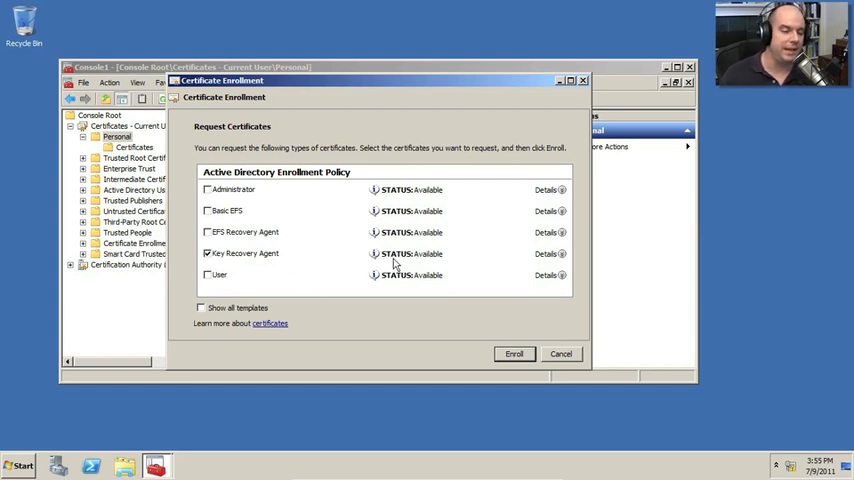
pyautogui.click(513, 353)
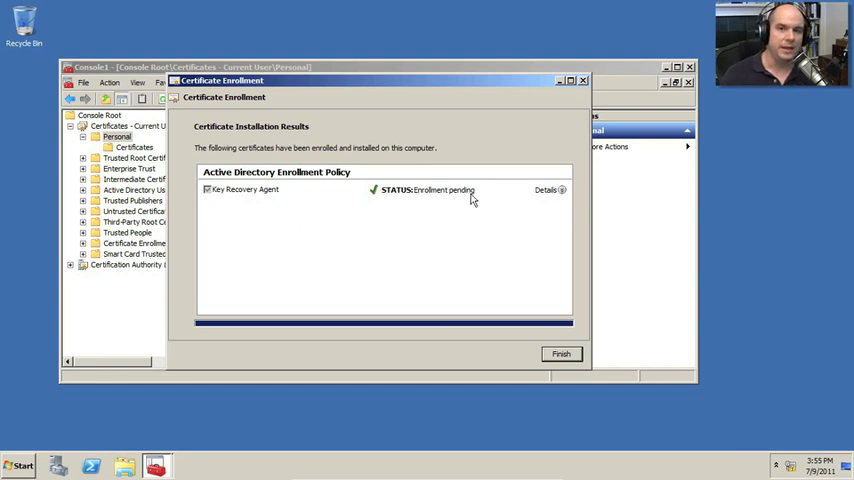
pyautogui.click(561, 353)
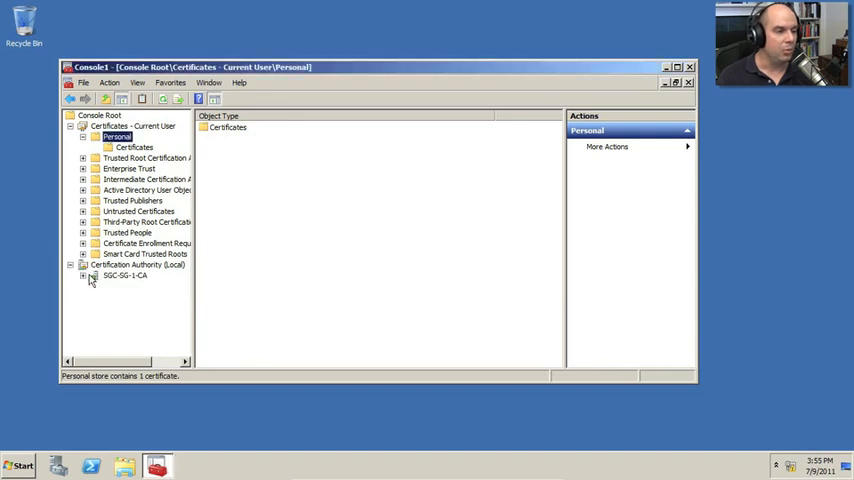
# Show SGC-SG-1-CA Pending Requests, select request 14 and scroll right to its date.
pyautogui.click(142, 307)
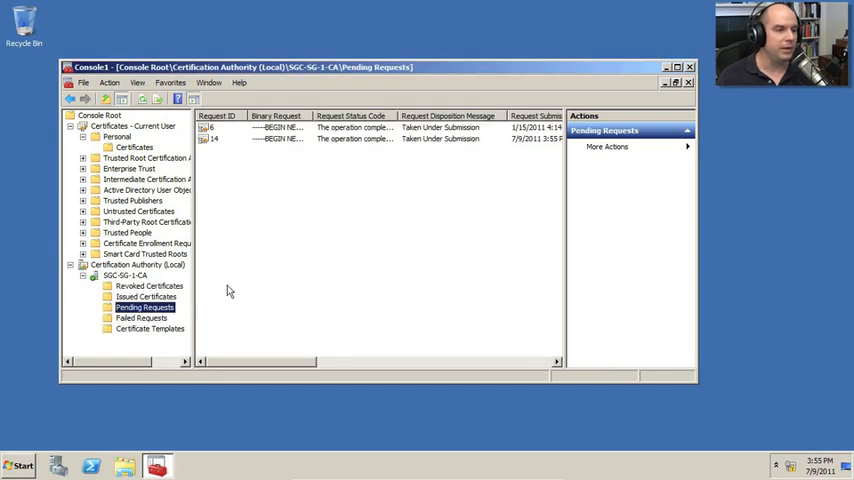
pyautogui.click(290, 138)
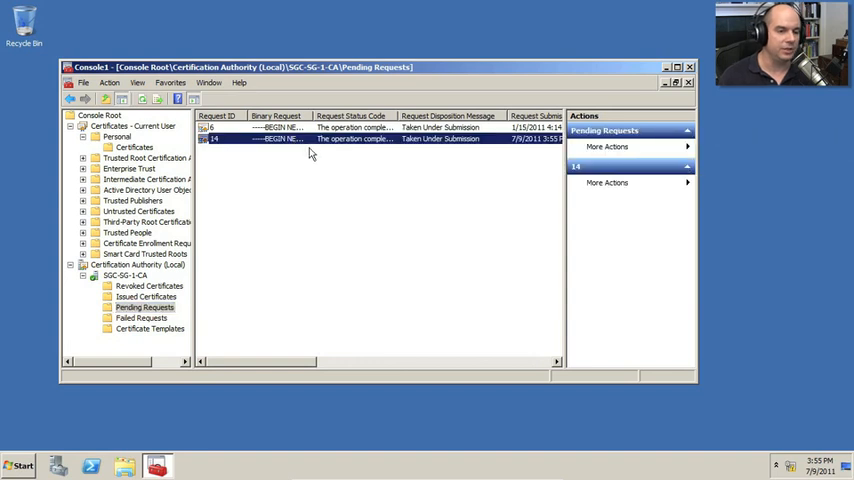
pyautogui.moveTo(310, 362); pyautogui.dragTo(300, 362)
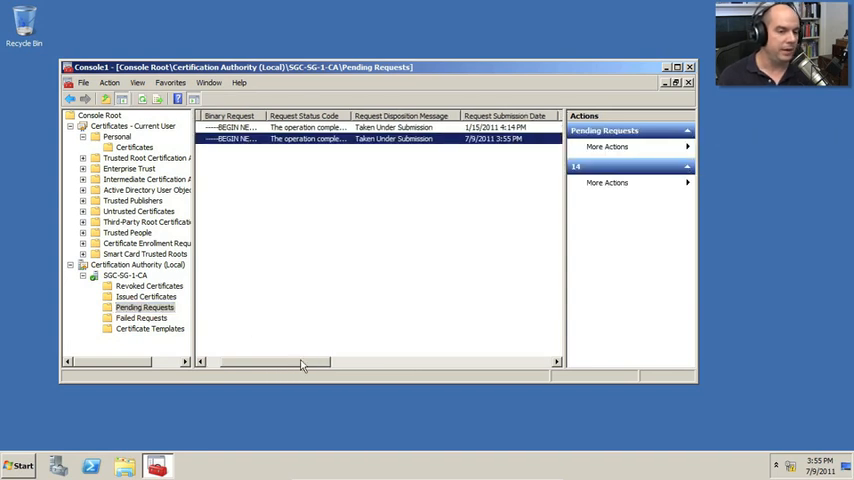